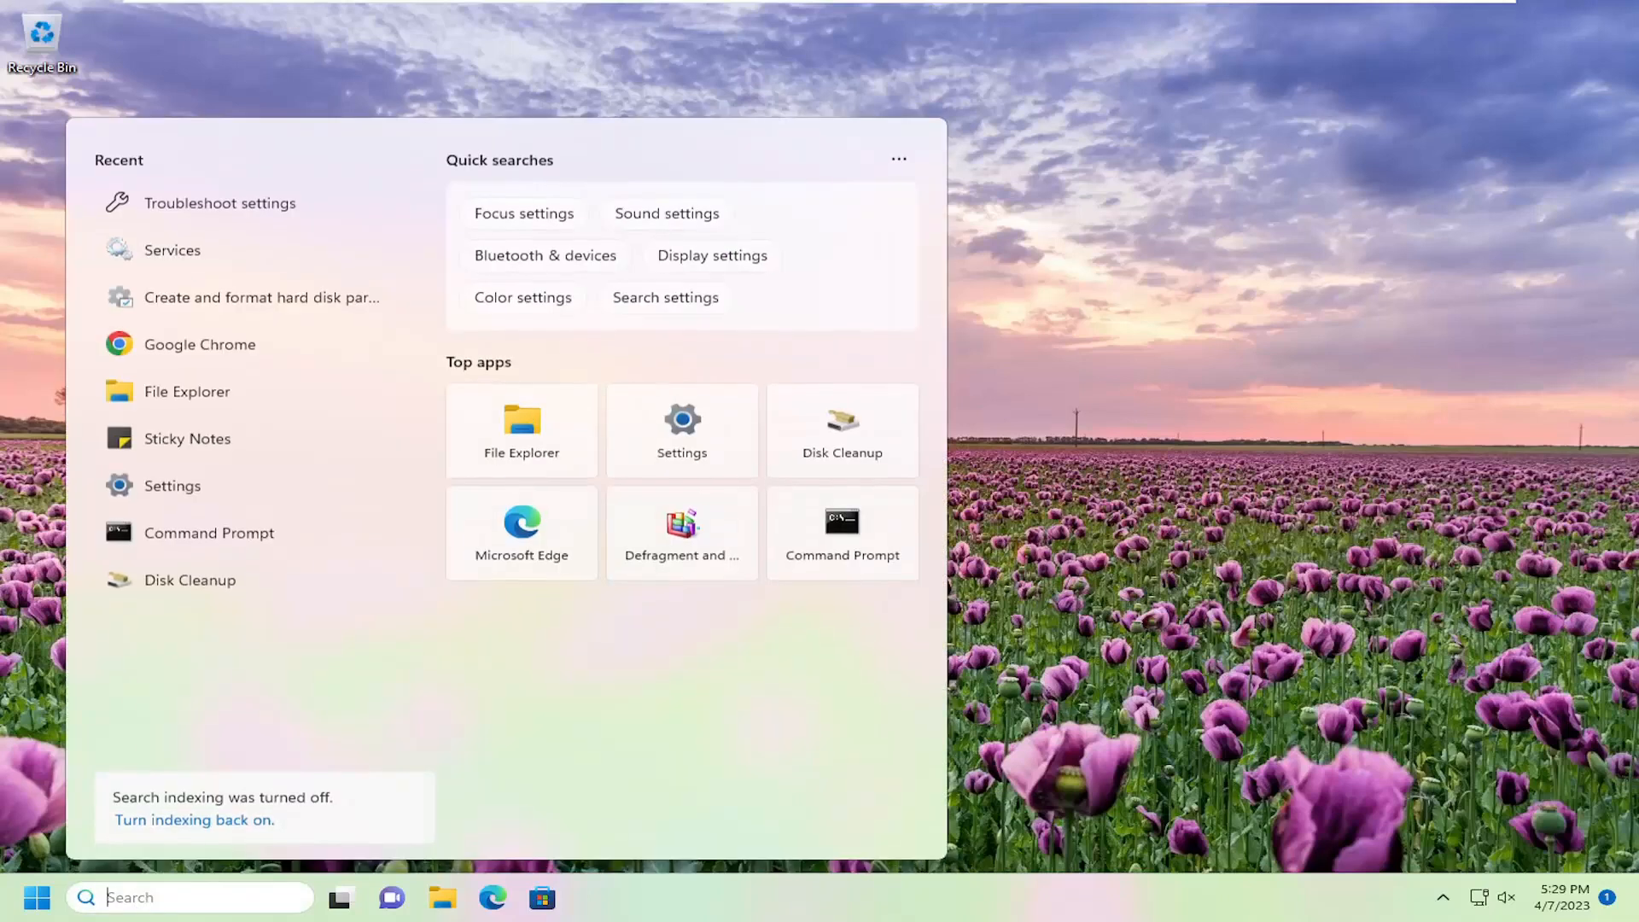
# - Remove the Intel(R) 82574L Gigabit Network Connection adapter via Uninstall device and confirm
pyautogui.write('device manager')
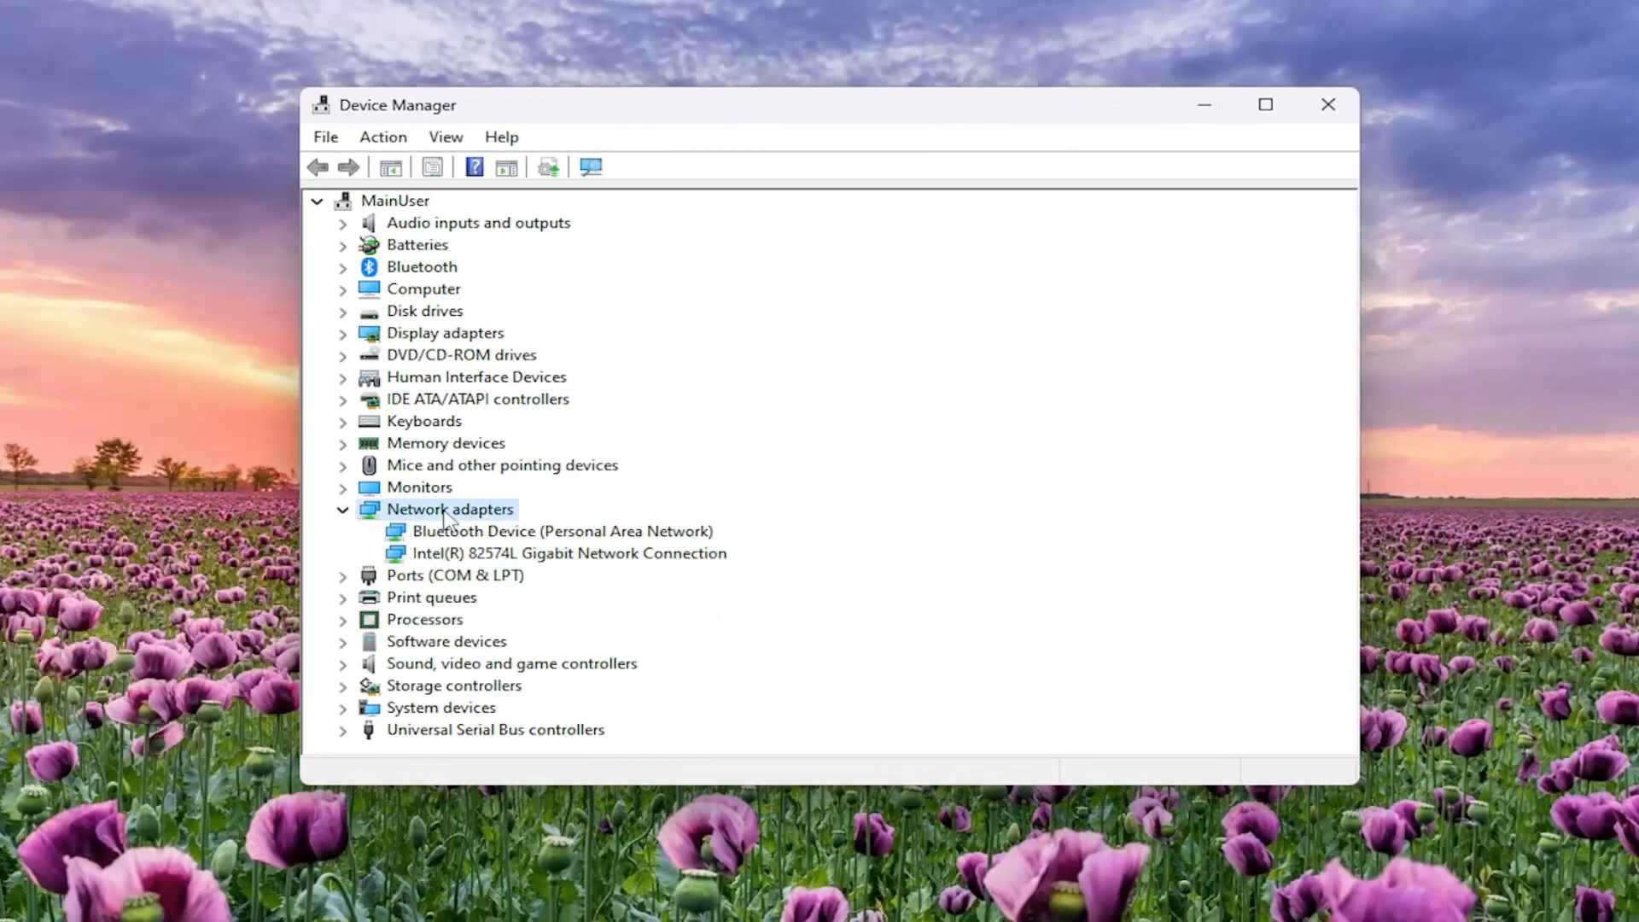
pyautogui.moveTo(536, 577)
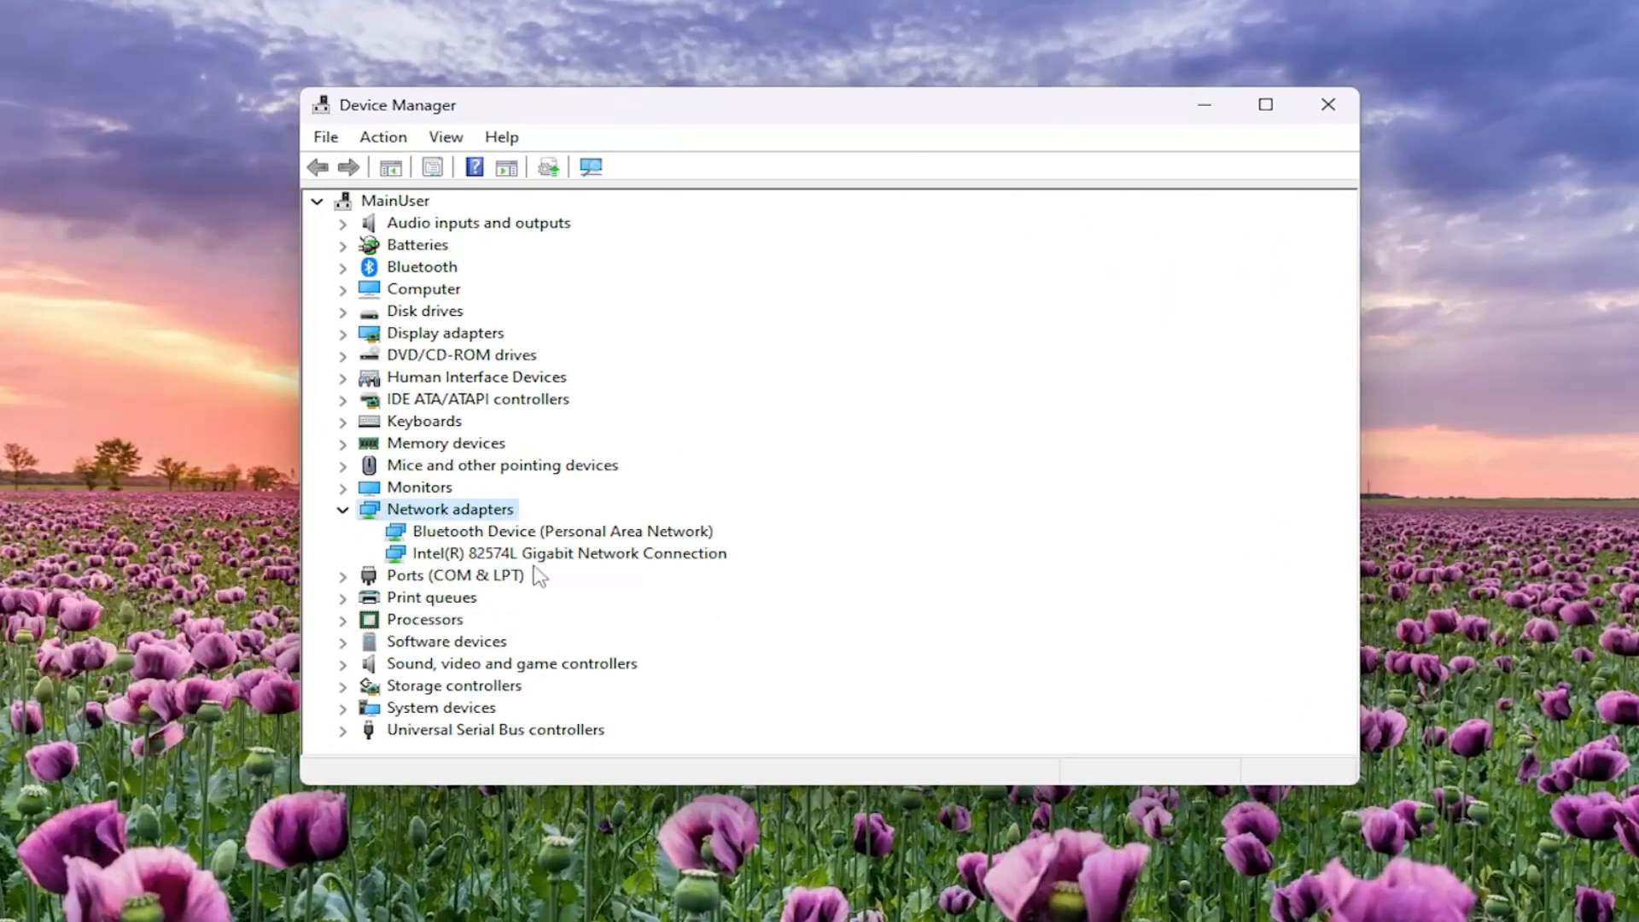
pyautogui.click(567, 553)
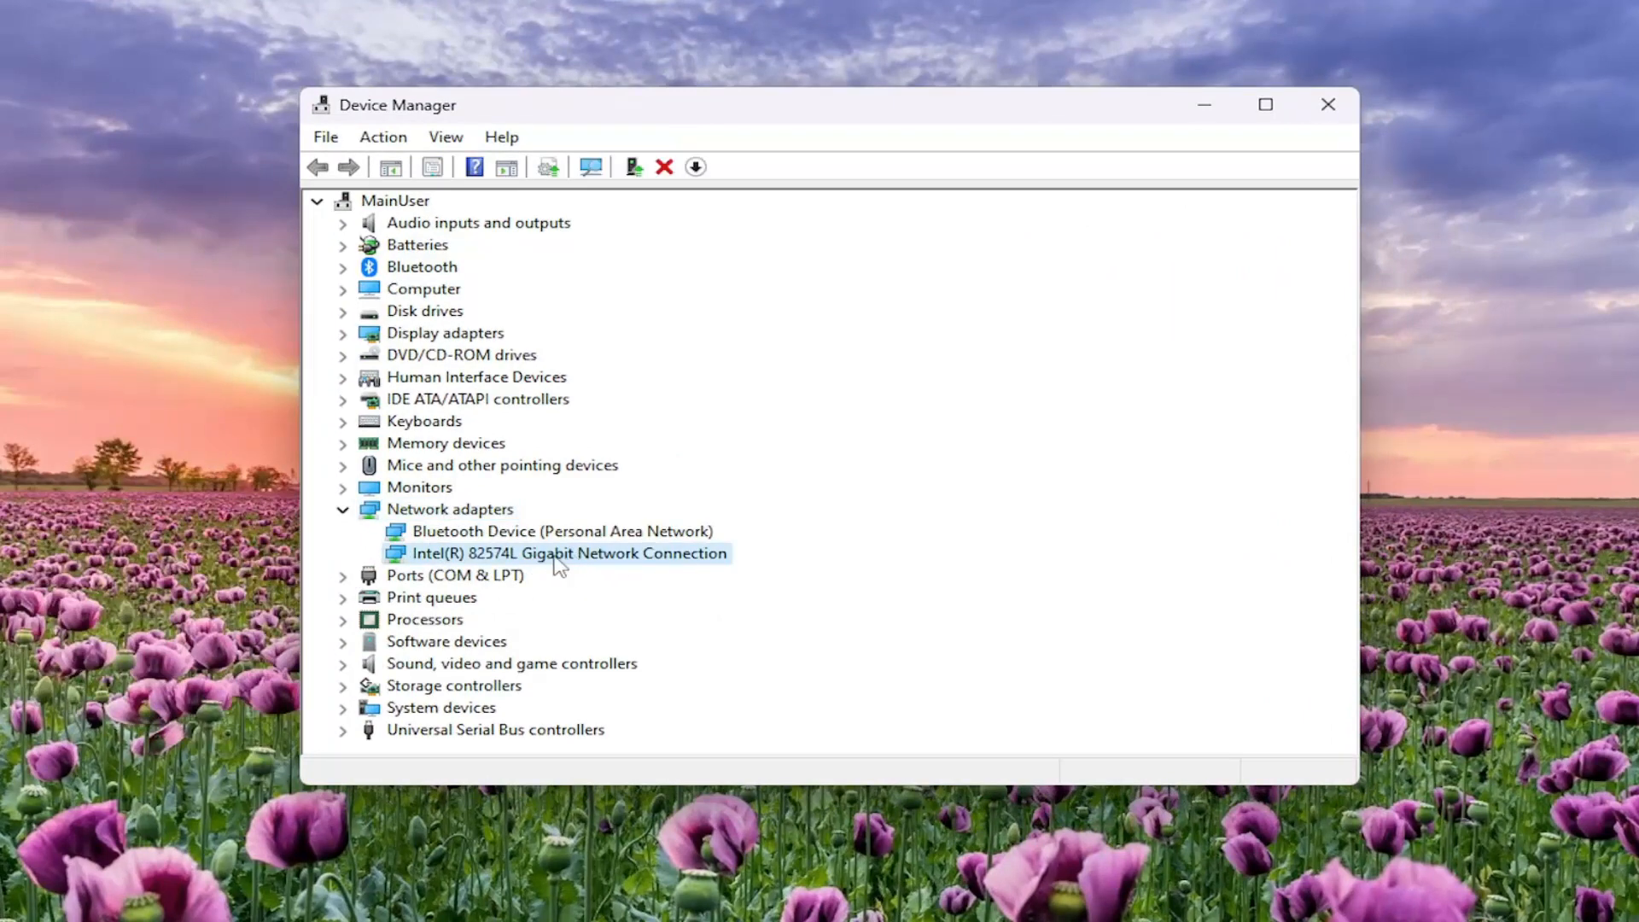
pyautogui.rightClick(559, 553)
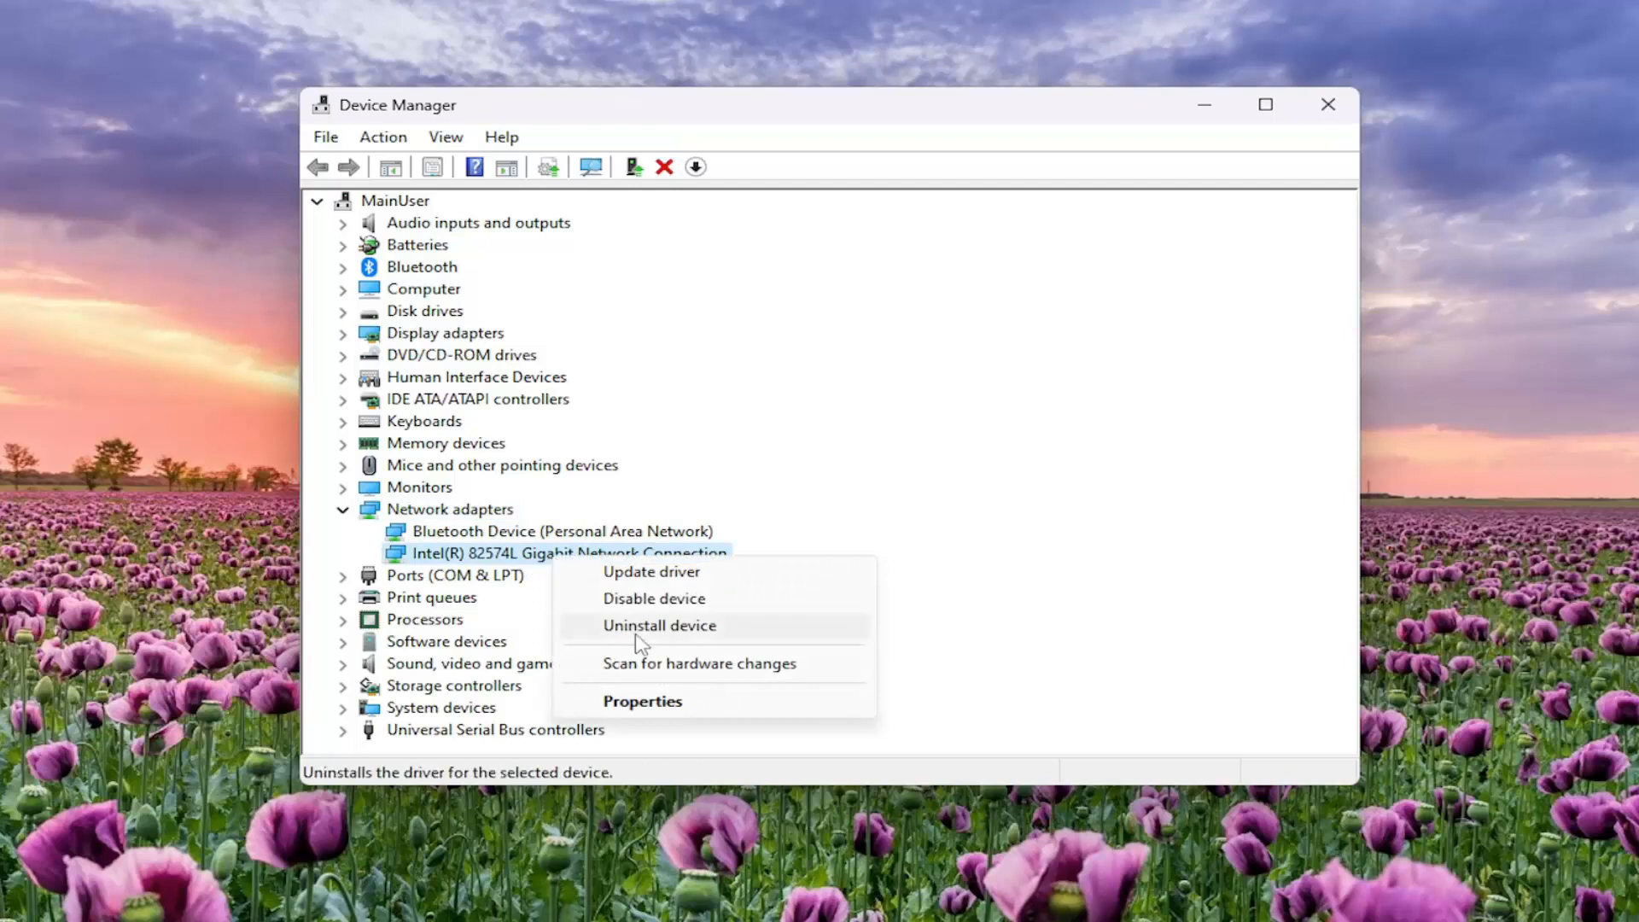
pyautogui.click(659, 625)
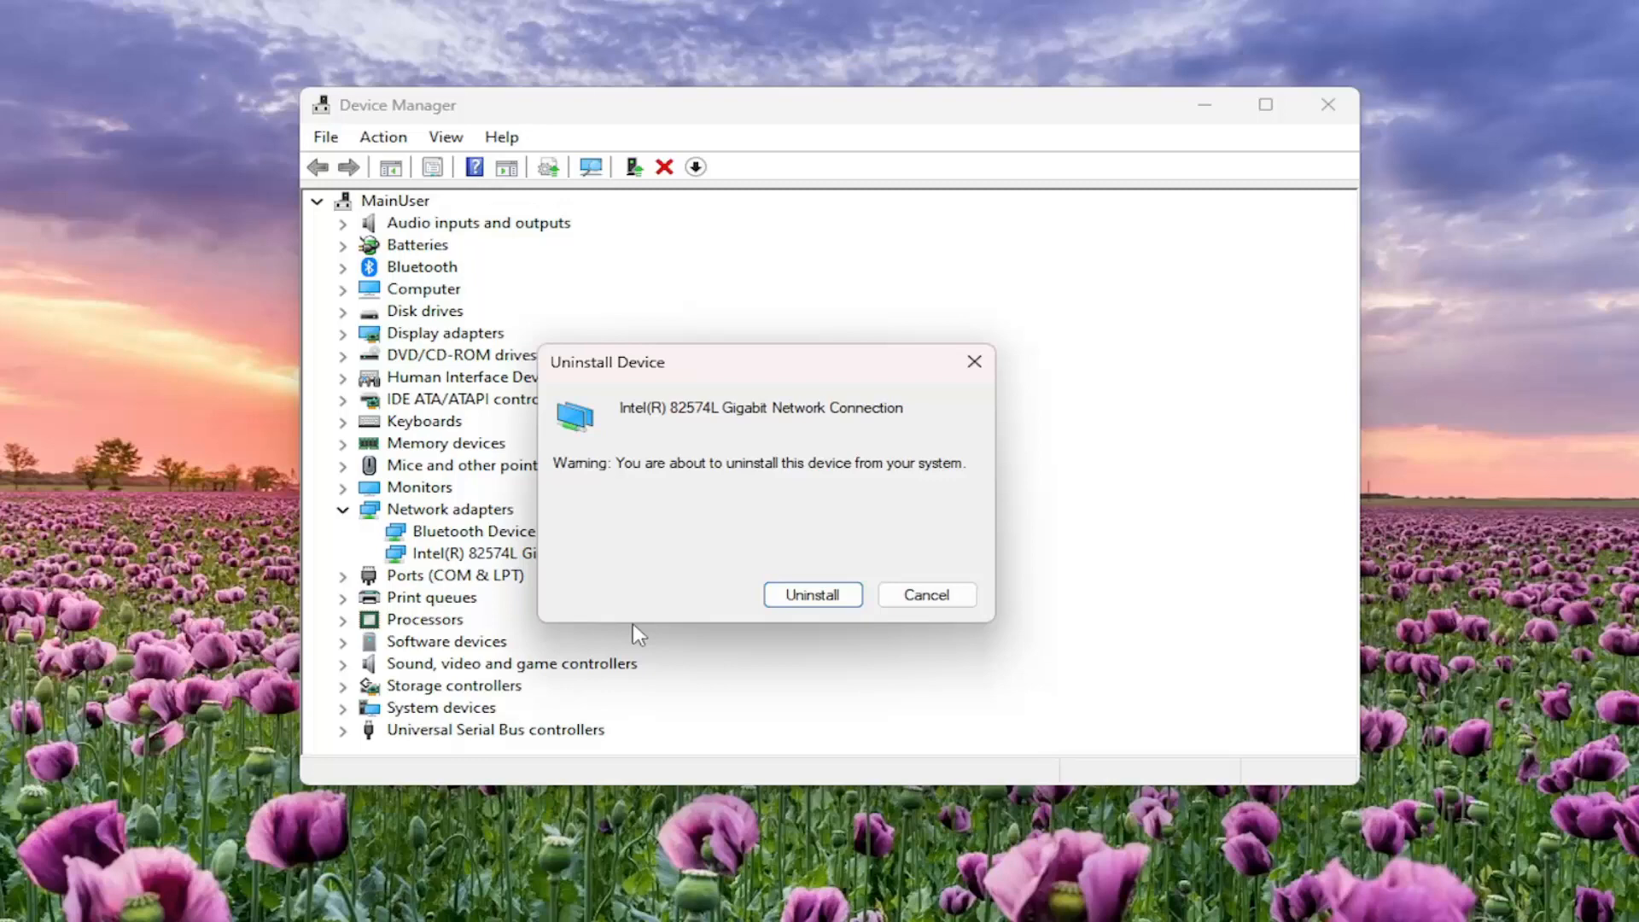
pyautogui.moveTo(821, 601)
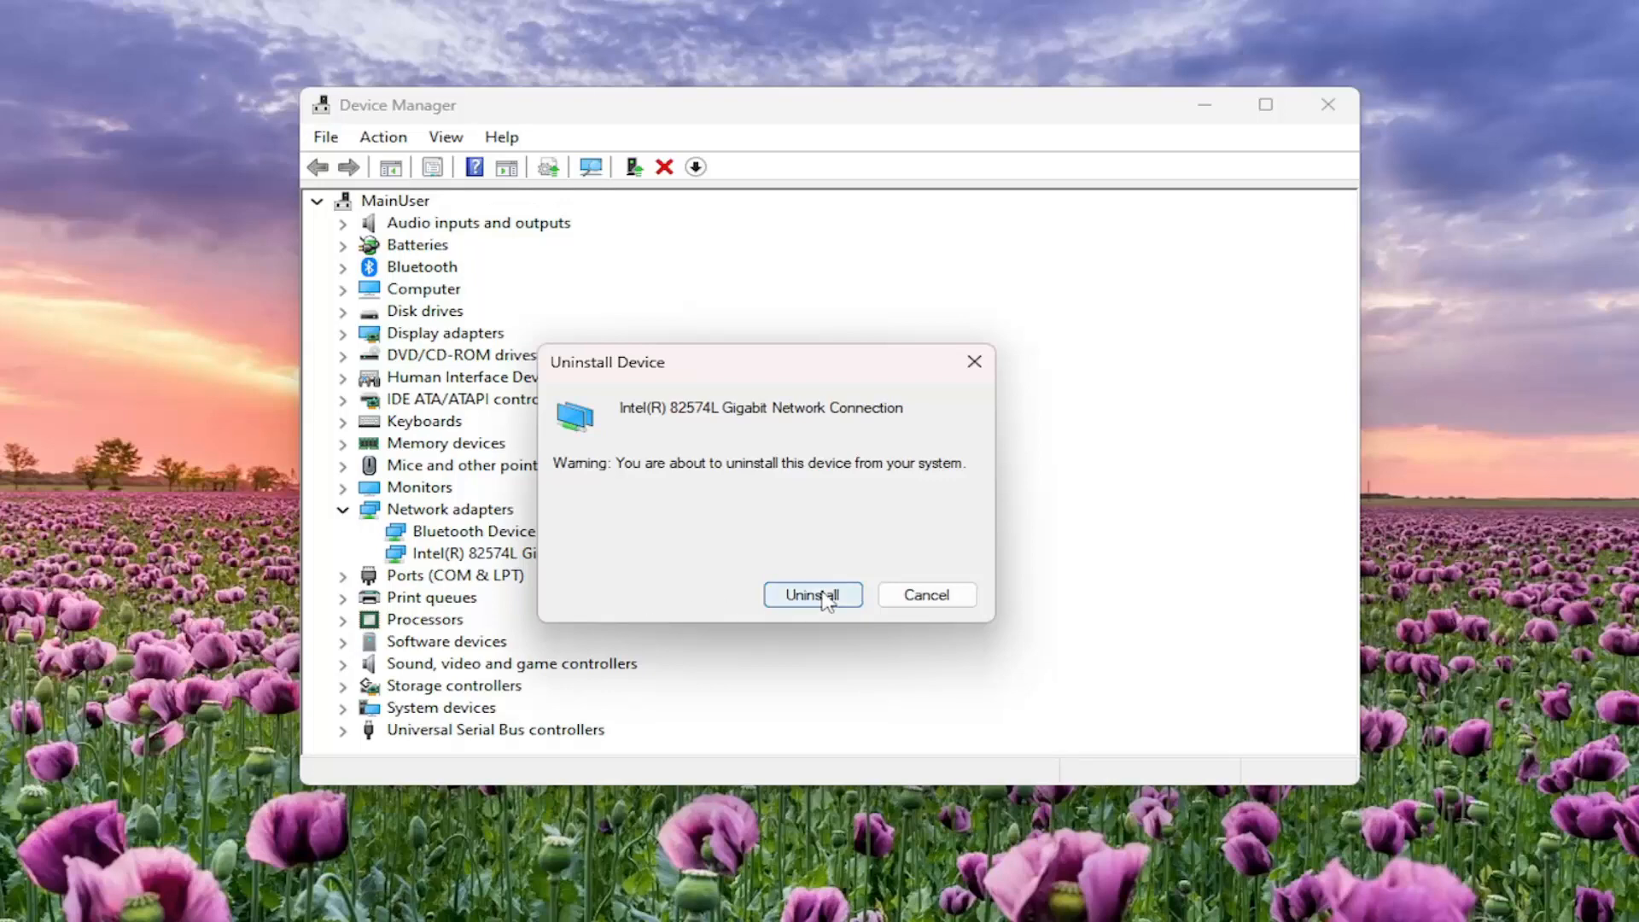
pyautogui.click(813, 594)
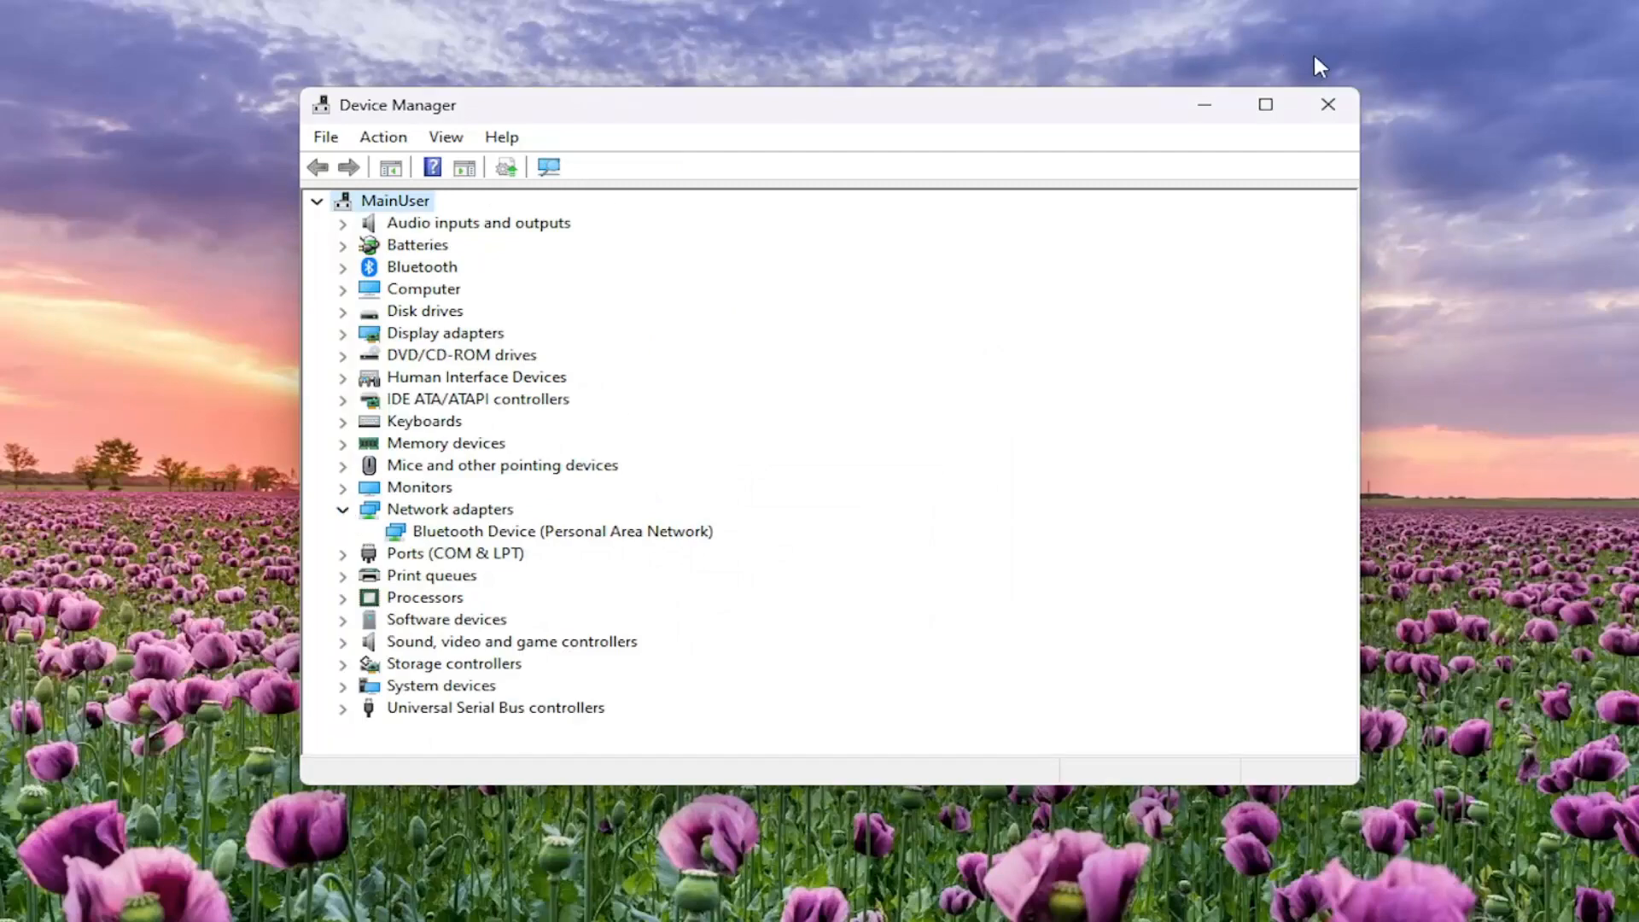
pyautogui.click(1328, 104)
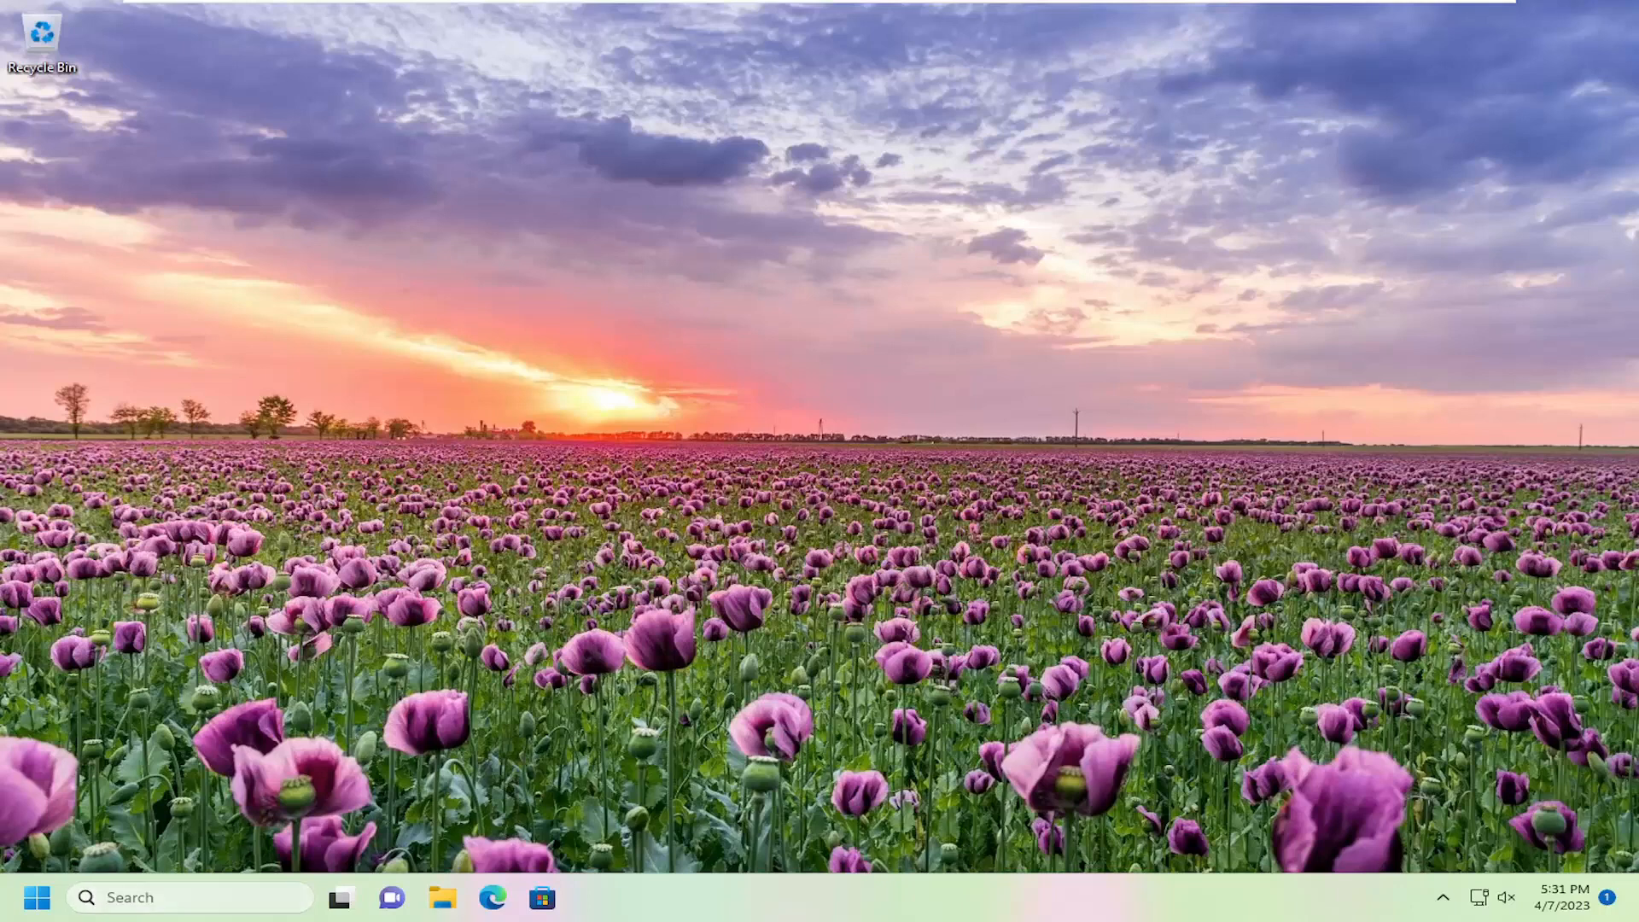
# - Find 'network reset' from Windows search and choose Reset now to reach the confirmation prompt
pyautogui.click(153, 898)
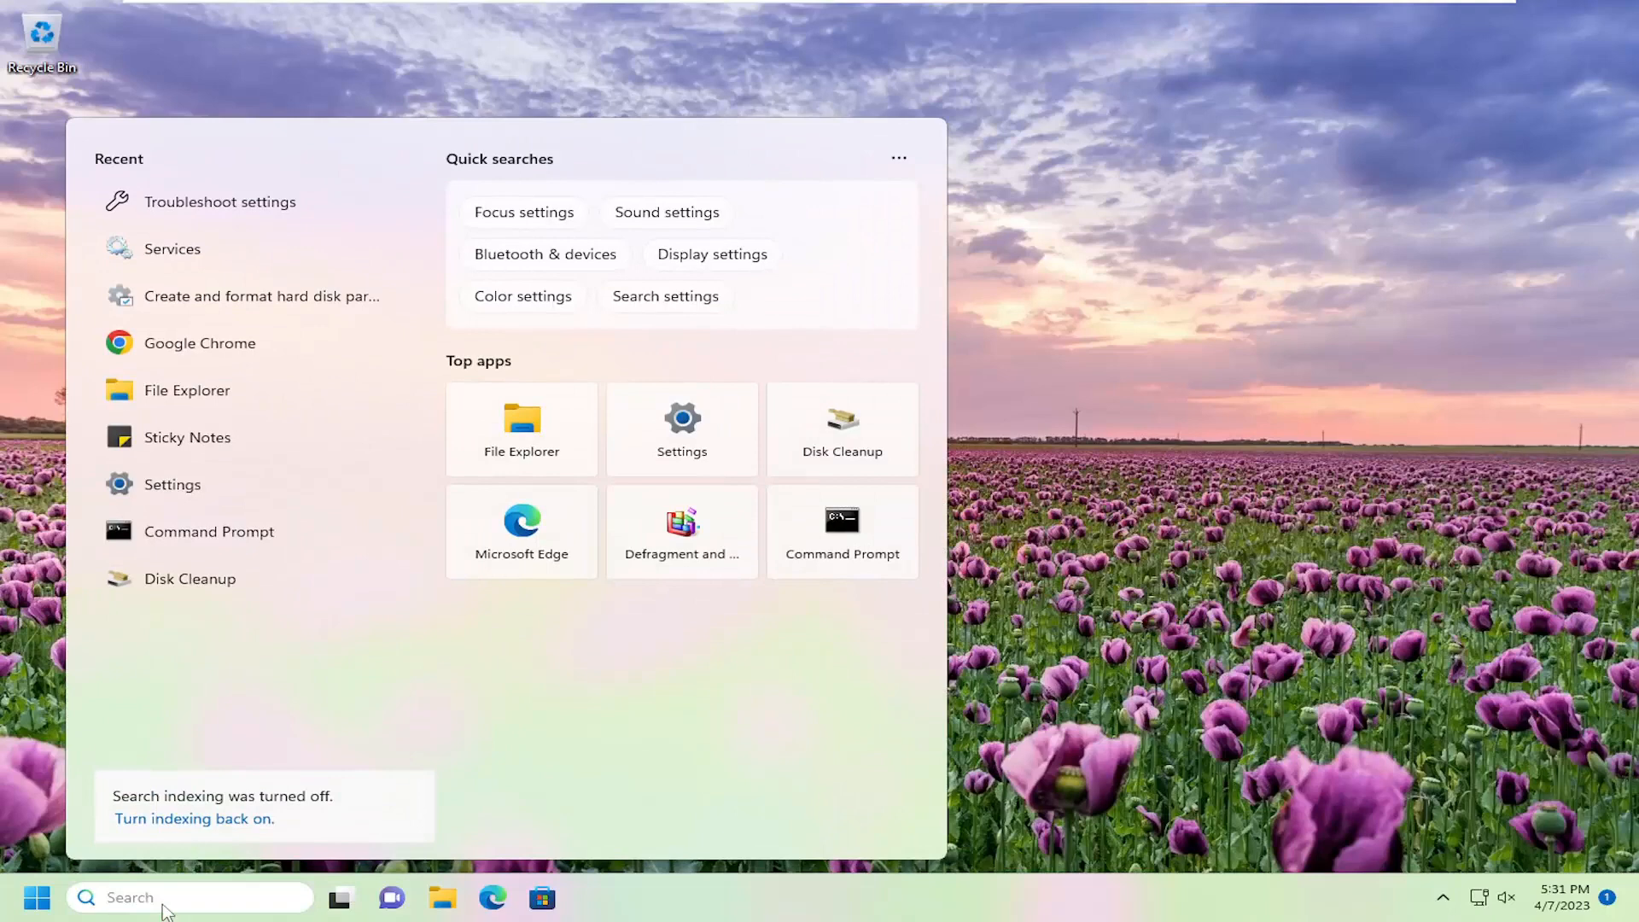
pyautogui.write('network reset')
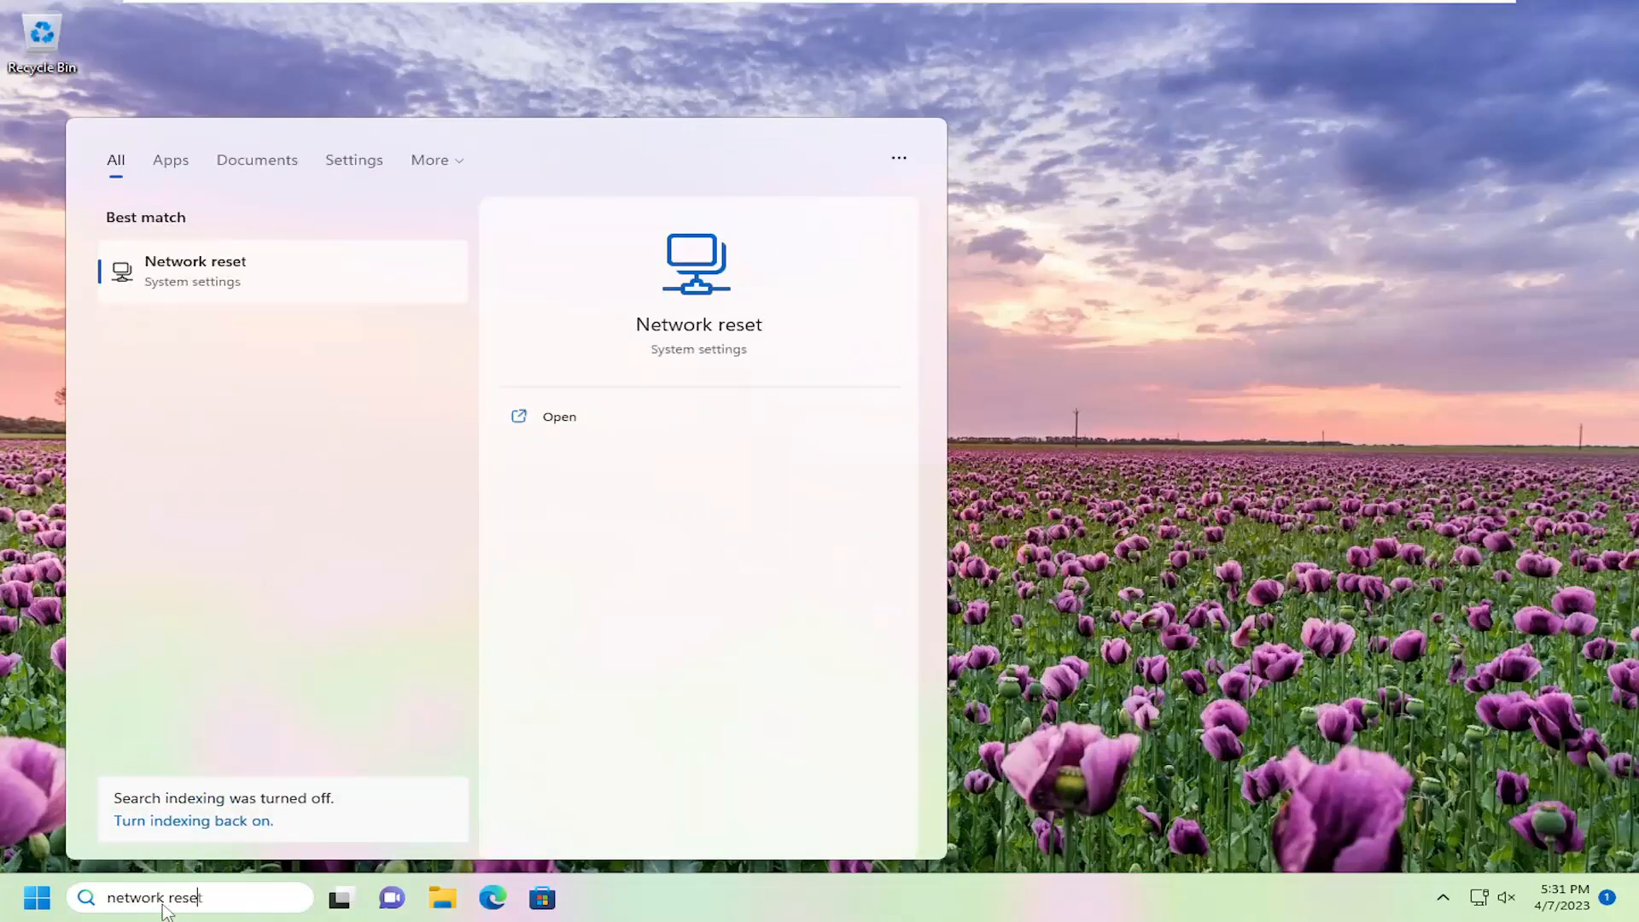
pyautogui.moveTo(193, 280)
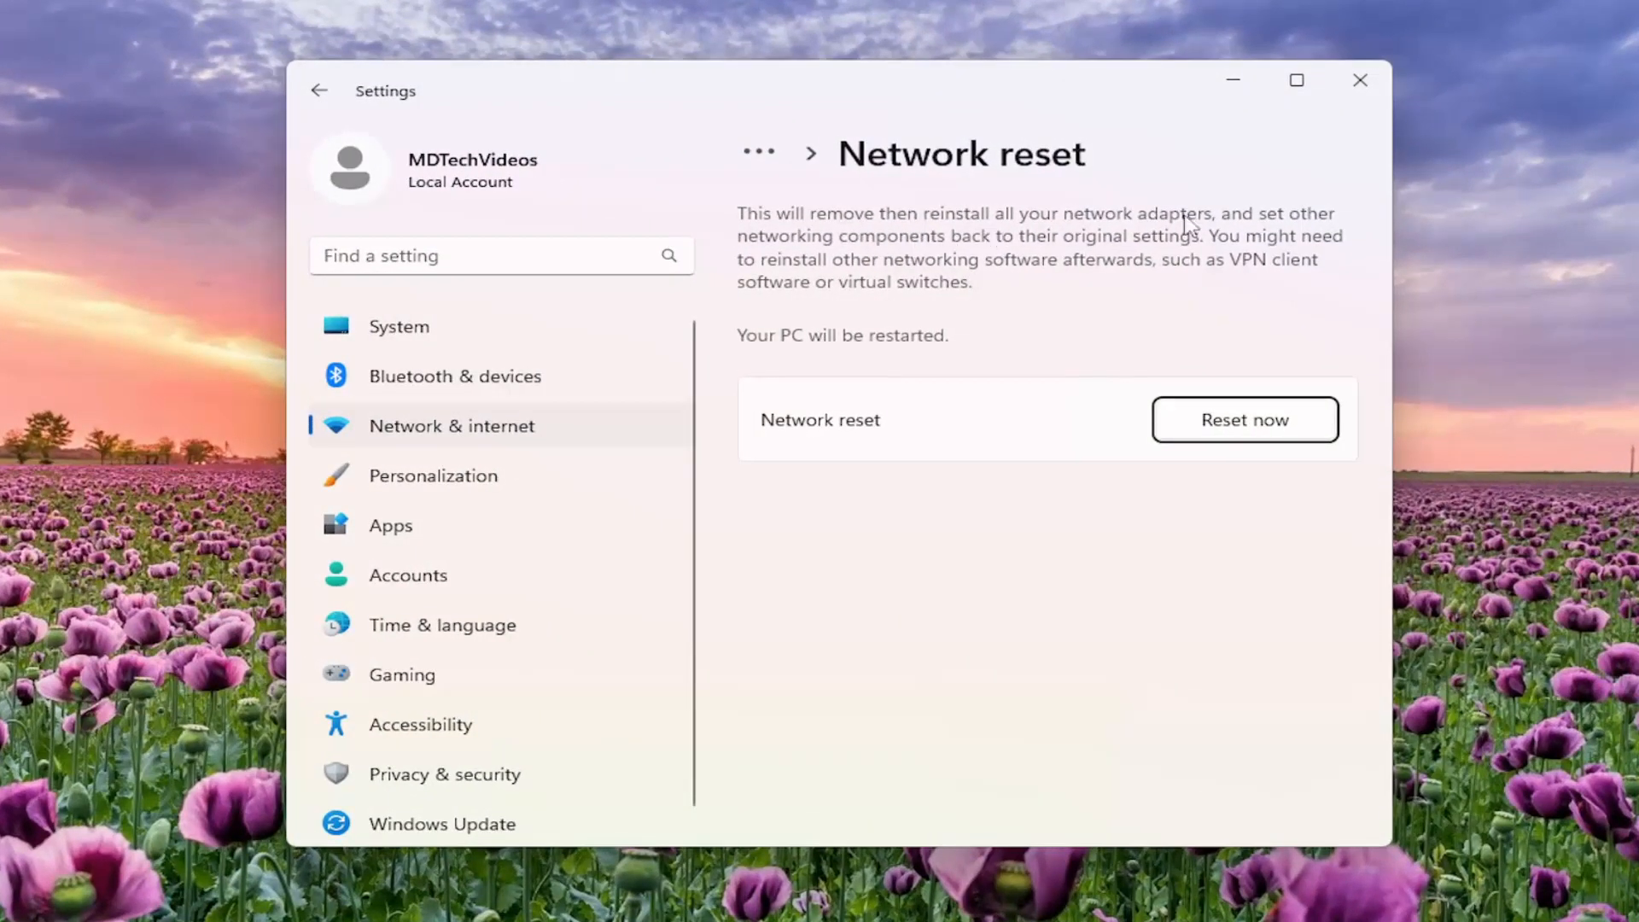
pyautogui.moveTo(1001, 280)
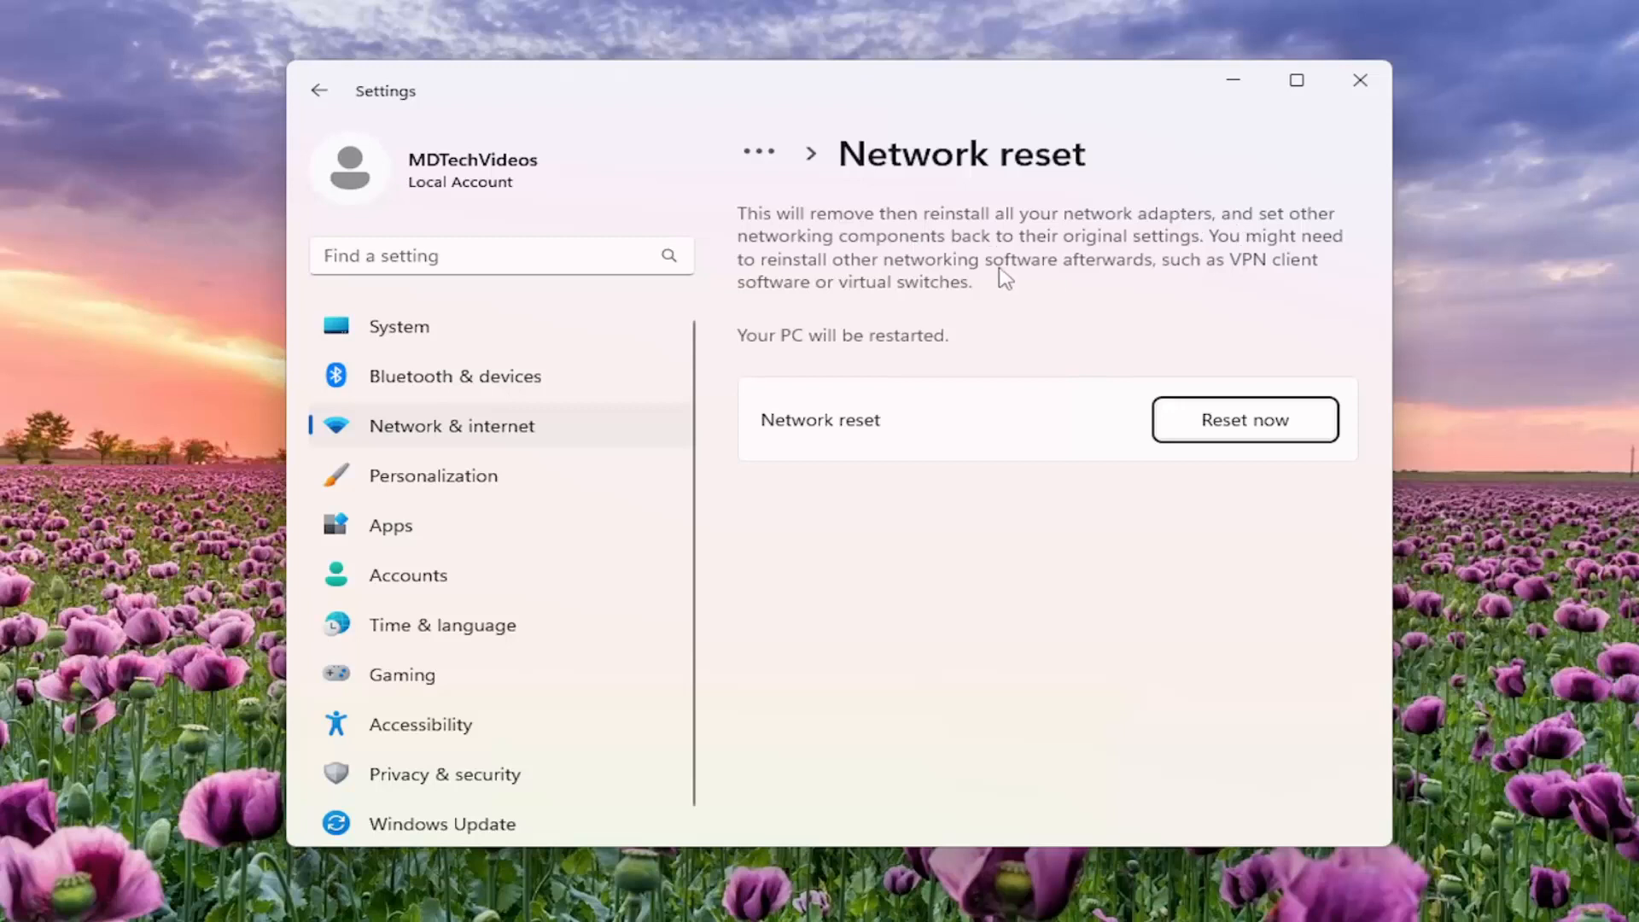
pyautogui.moveTo(1233, 256)
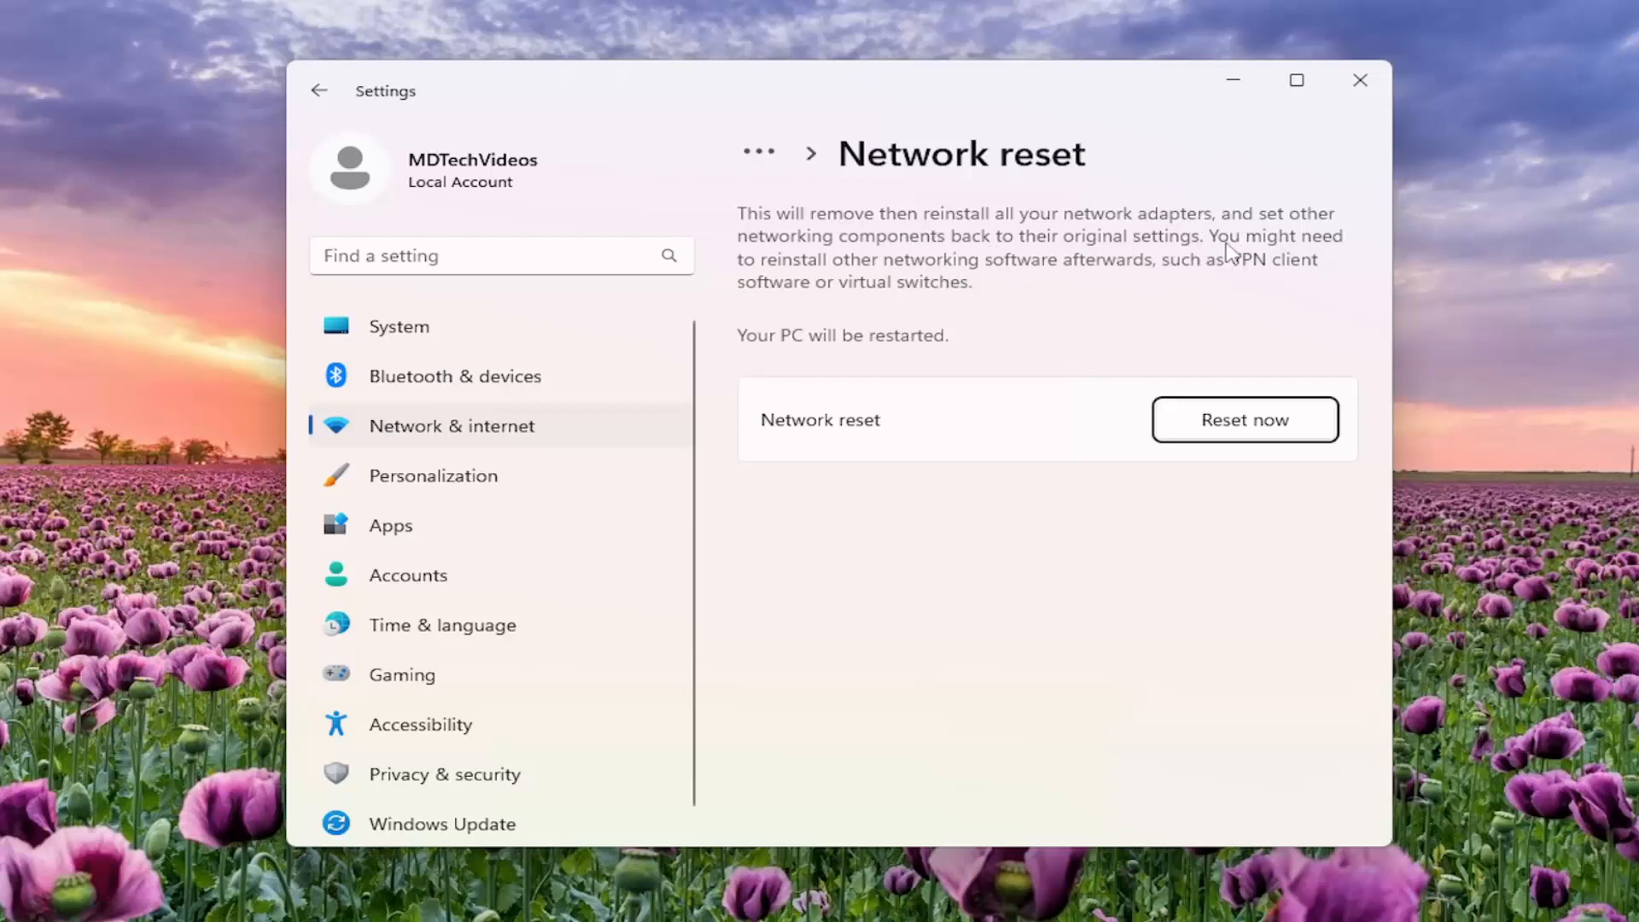
pyautogui.moveTo(1106, 288)
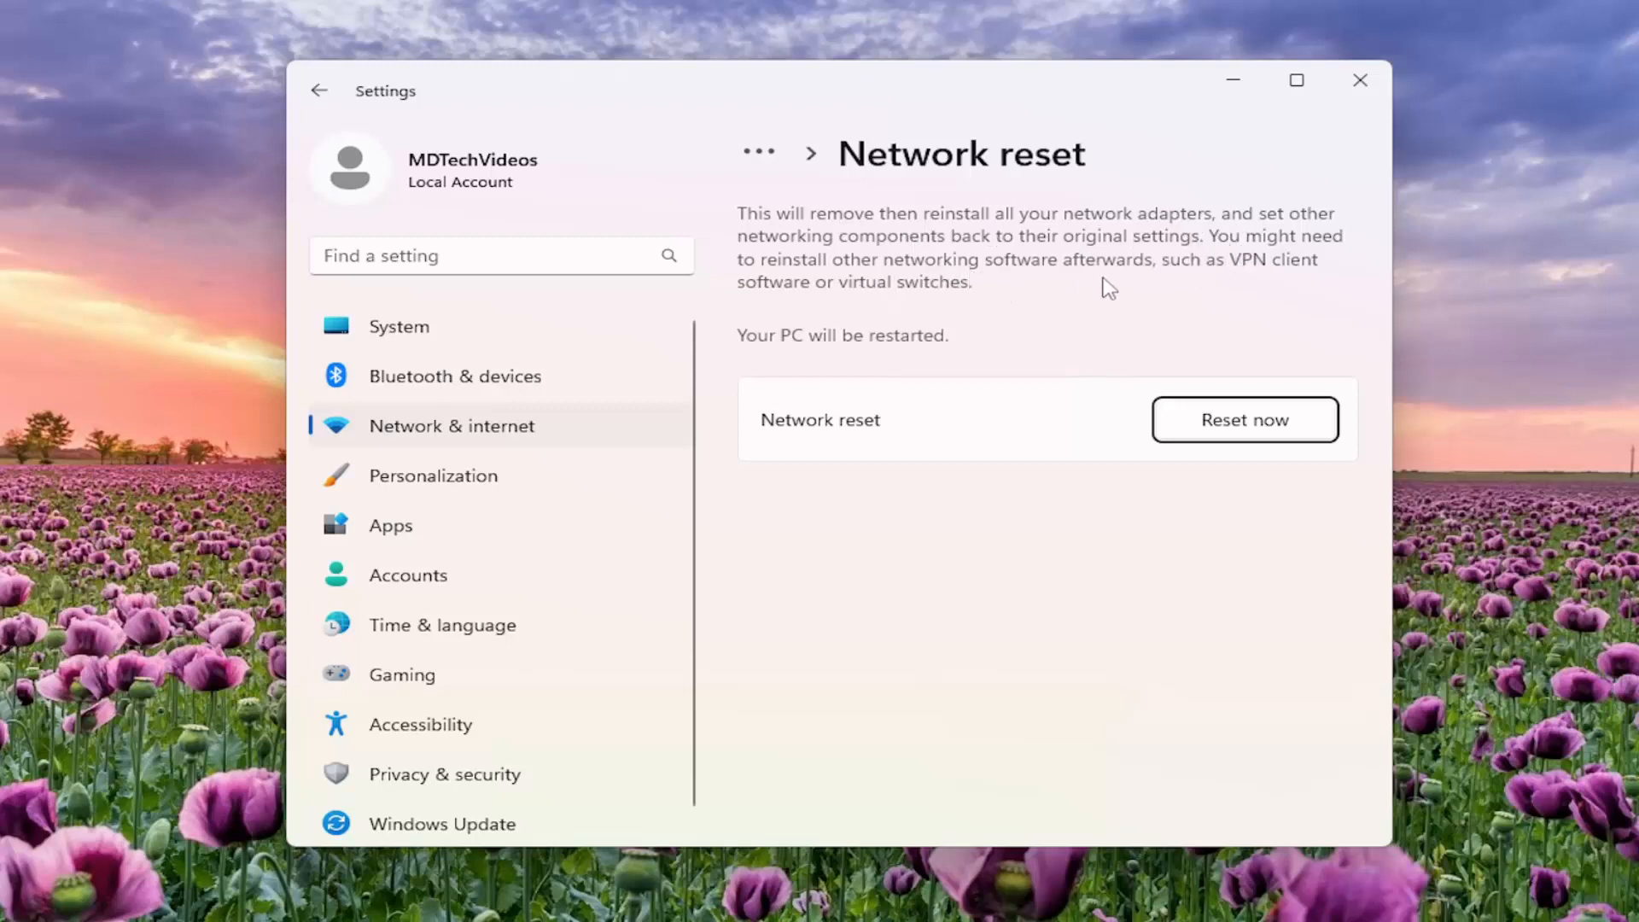
pyautogui.moveTo(1251, 287)
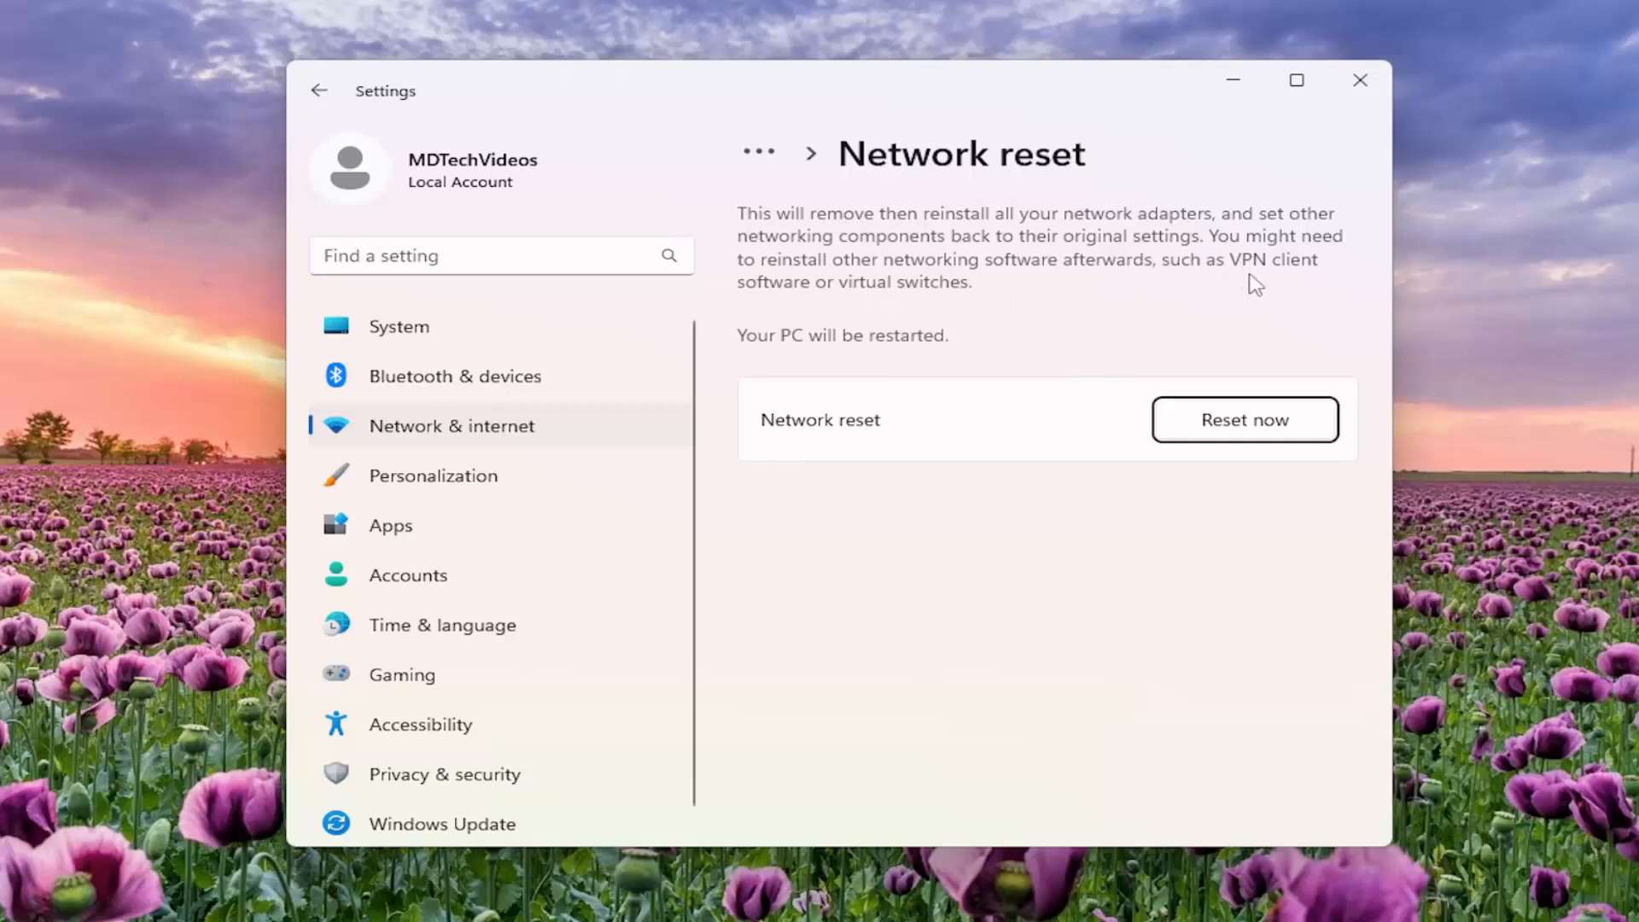
pyautogui.moveTo(942, 304)
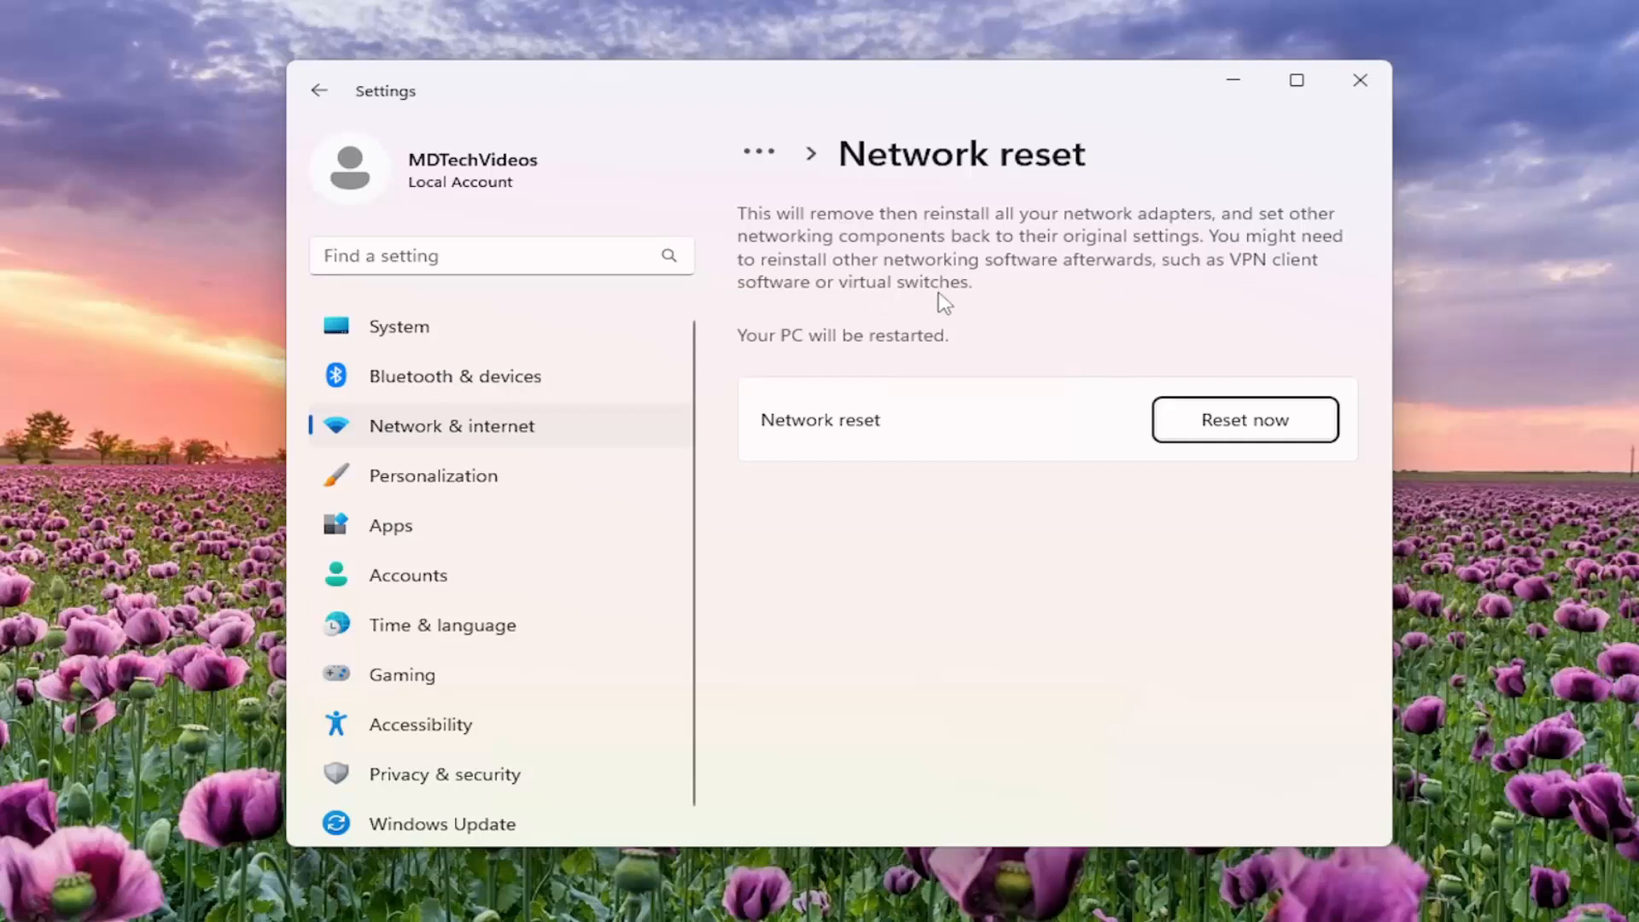
pyautogui.moveTo(1002, 363)
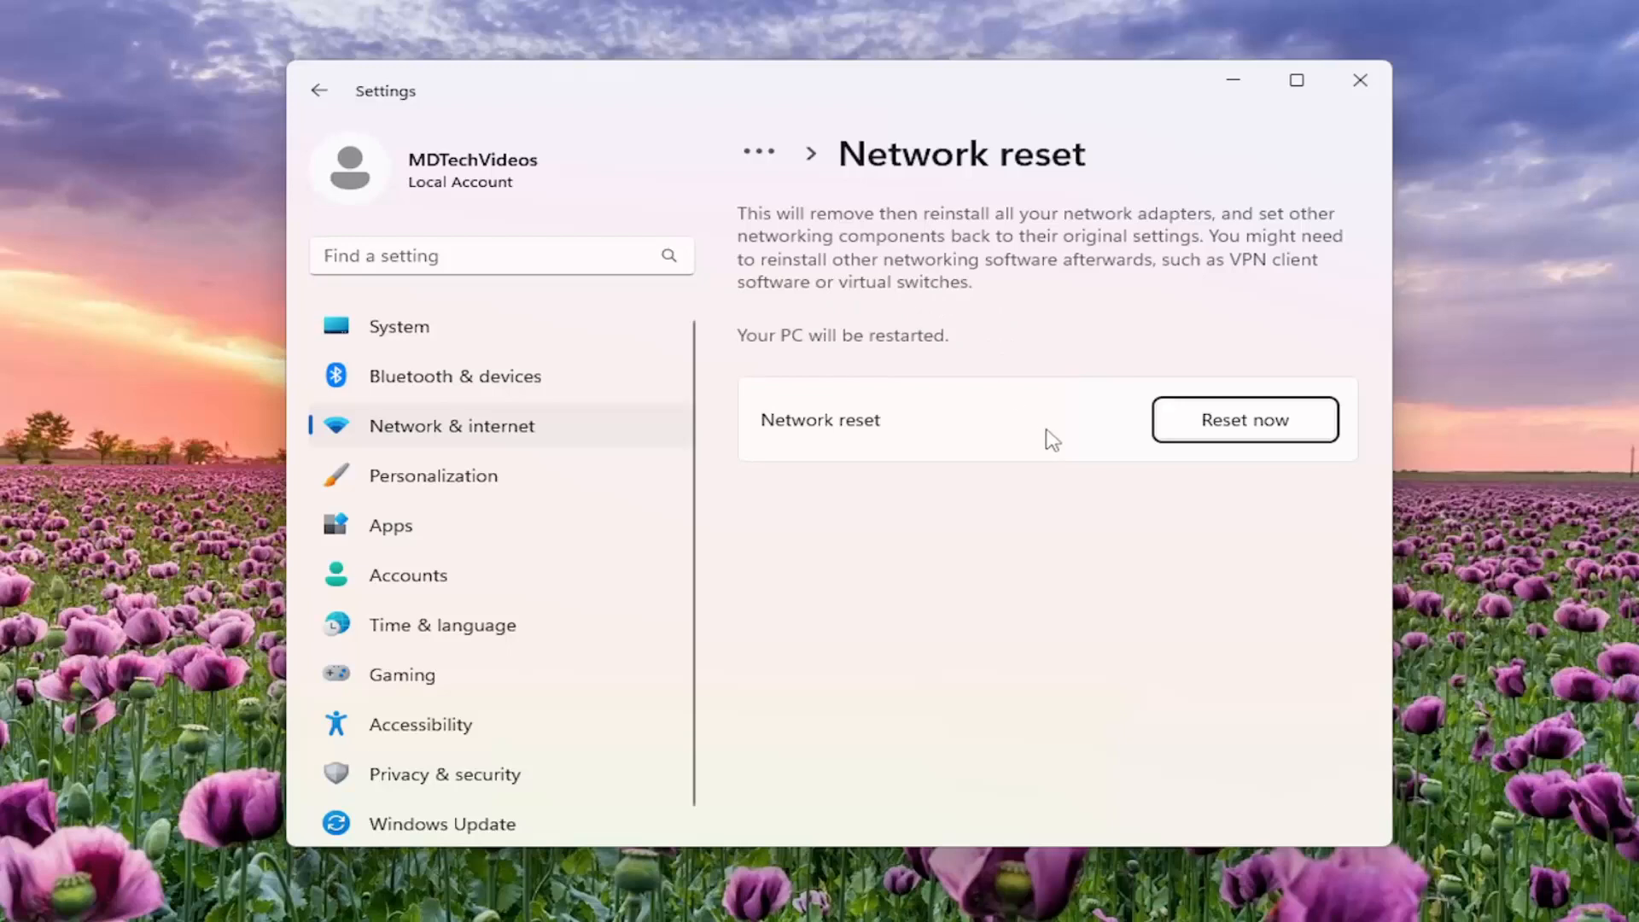
pyautogui.click(1246, 420)
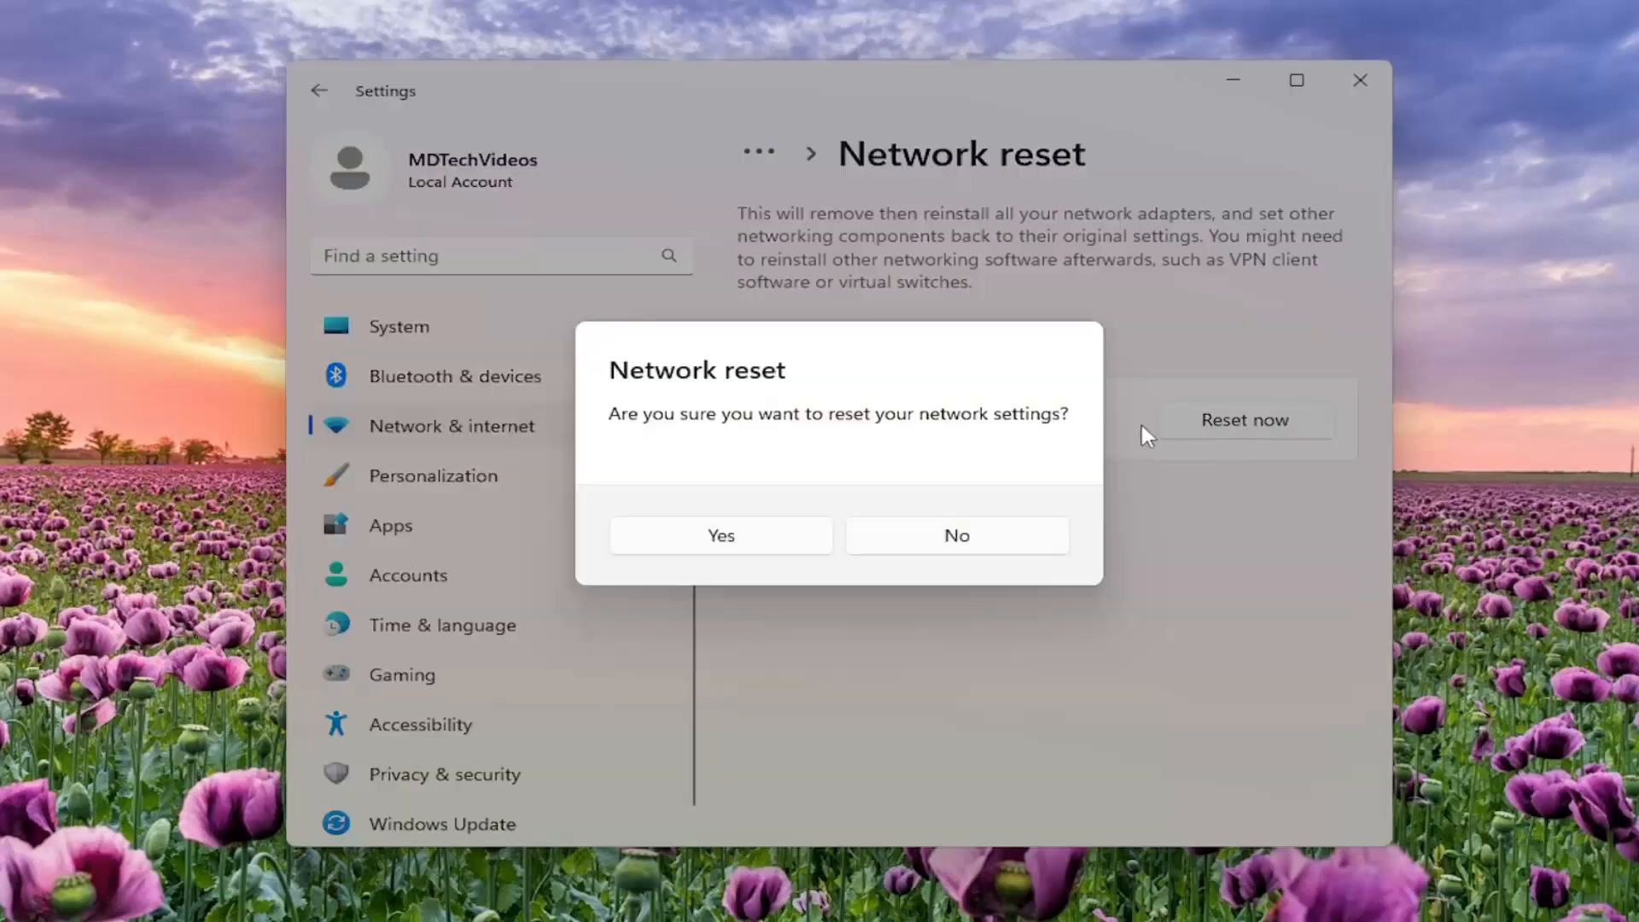